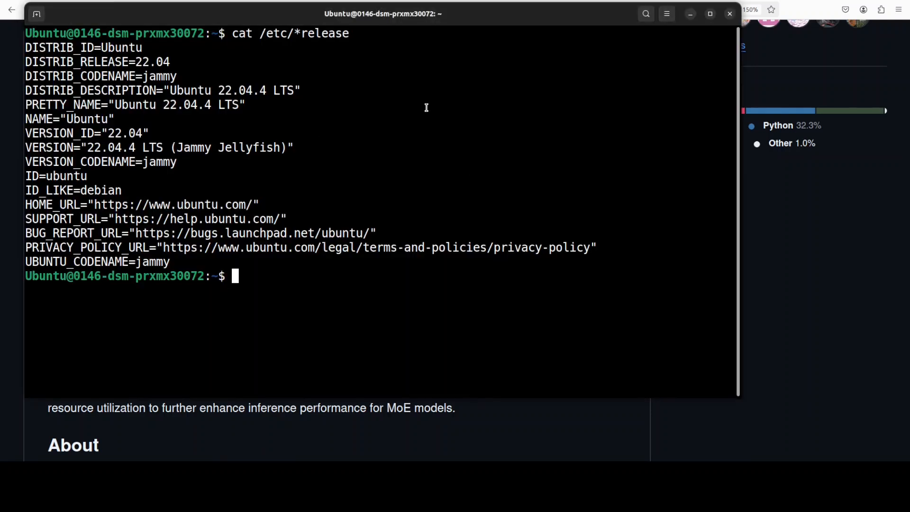
Run nvidia-smi to check the GPU, then bring up the terminal menu.
type("nvidia-smi")
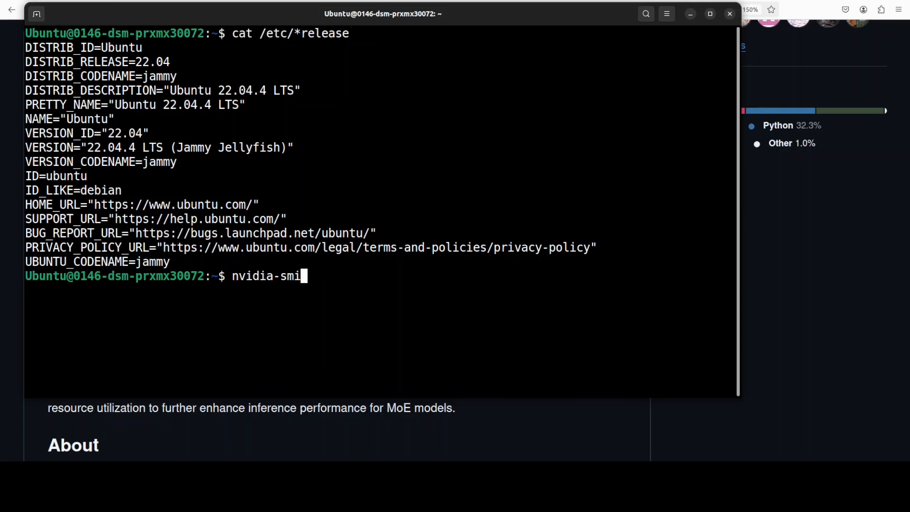
right_click(336, 232)
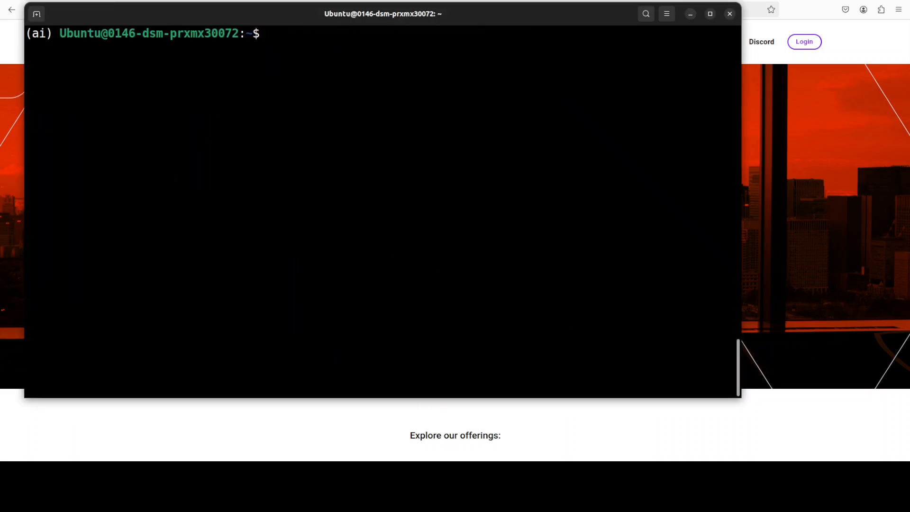
Check the Docker installation with docker --version.
type("docker --version")
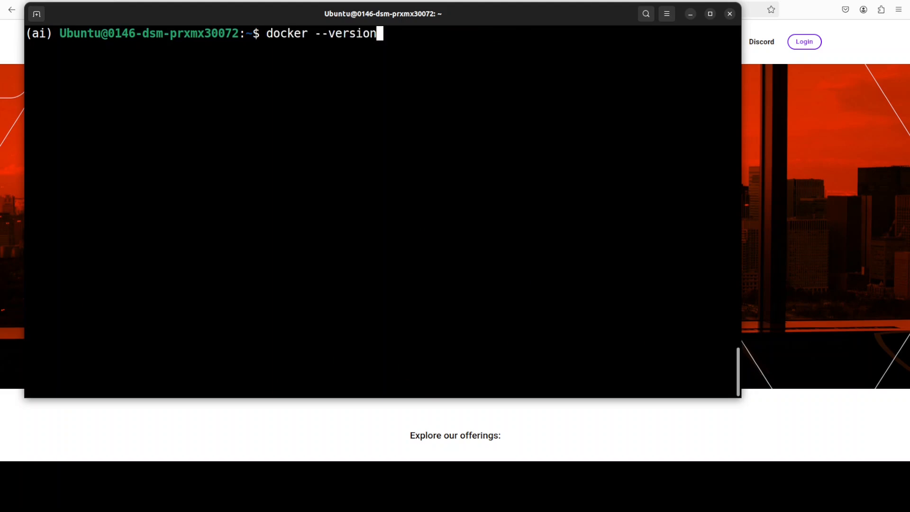
mouse_move(562, 90)
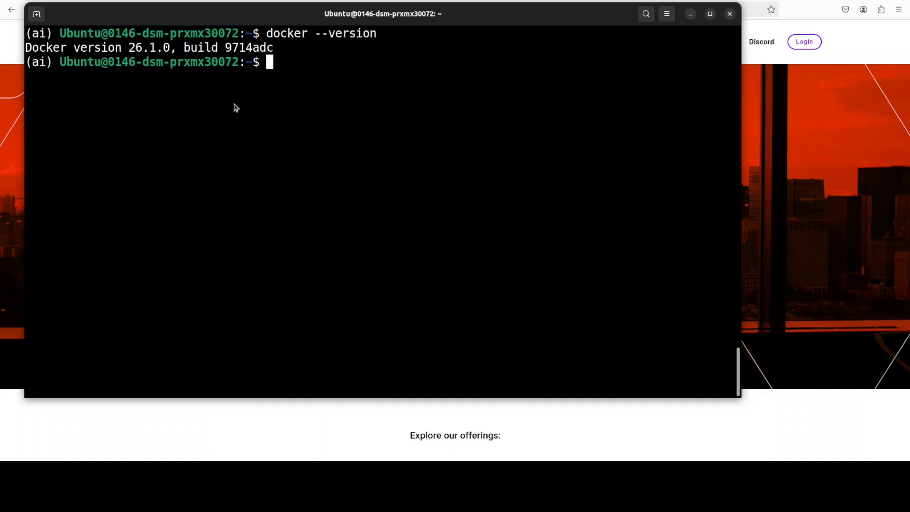
Pull the paddlepaddle/fastdeploy-cuda-12.6 image from the Baidu registry.
type("docker pull ccr-2vdh3abv-pub.cnc.bj.baidubce.com/paddlepaddle/fastdeploy-cuda-12.6:2.0.0")
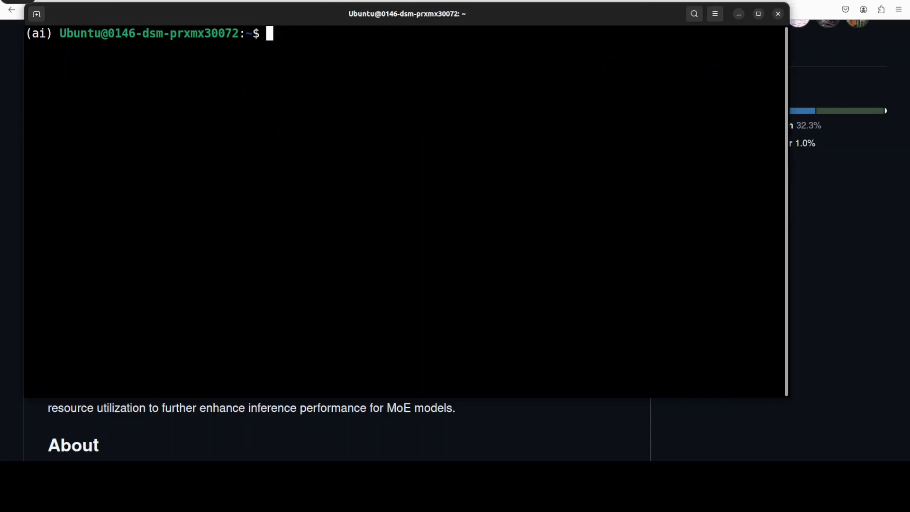
Paste and launch the docker run command for fastdeploy-cuda-12.6:2.0.0 with all GPUs and bash.
right_click(293, 90)
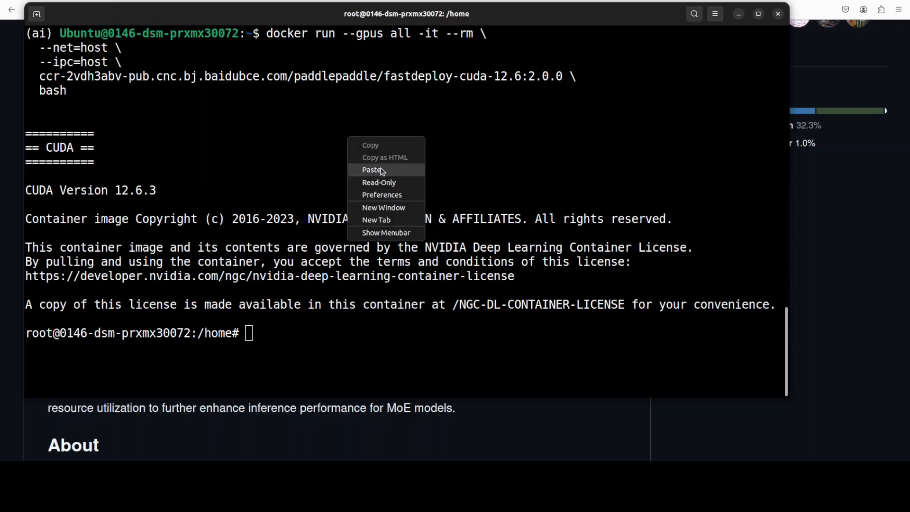
Run paddle.utils.run_check() in Python, confirm PaddlePaddle works on 1 GPU, and exit.
left_click(372, 170)
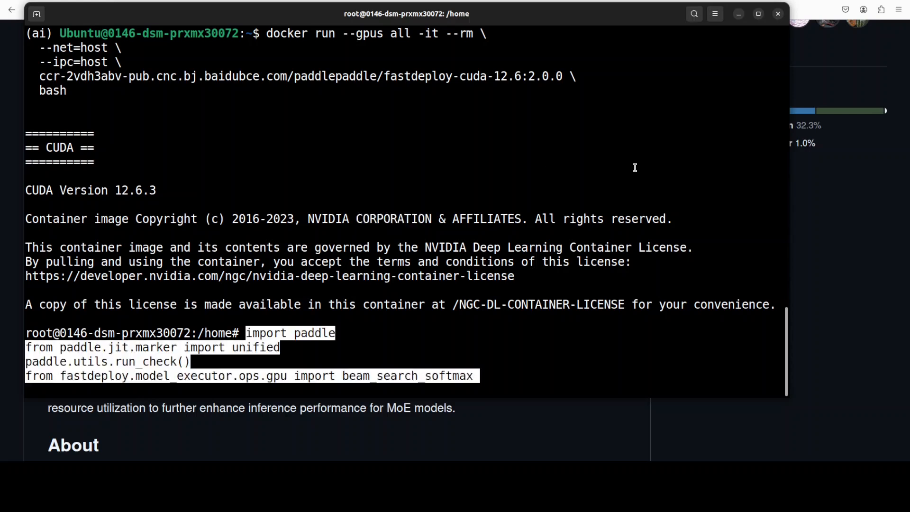
key("Return")
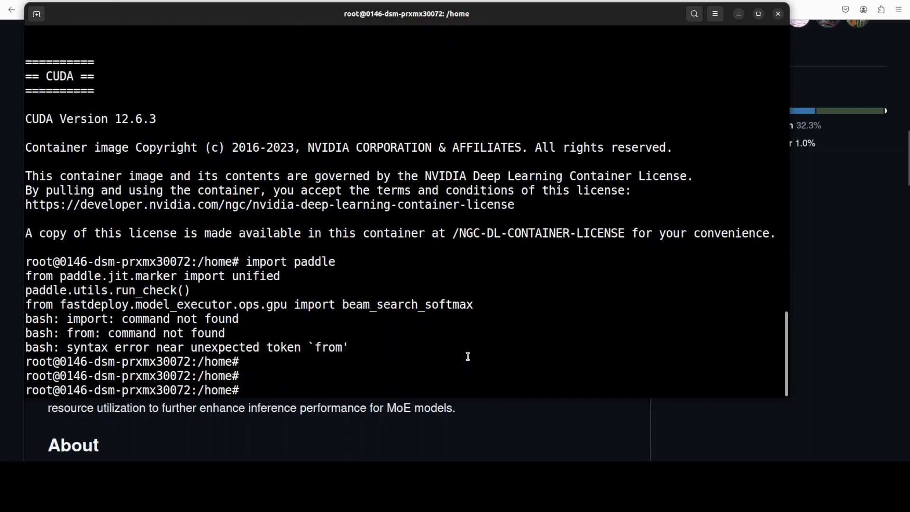
type("python")
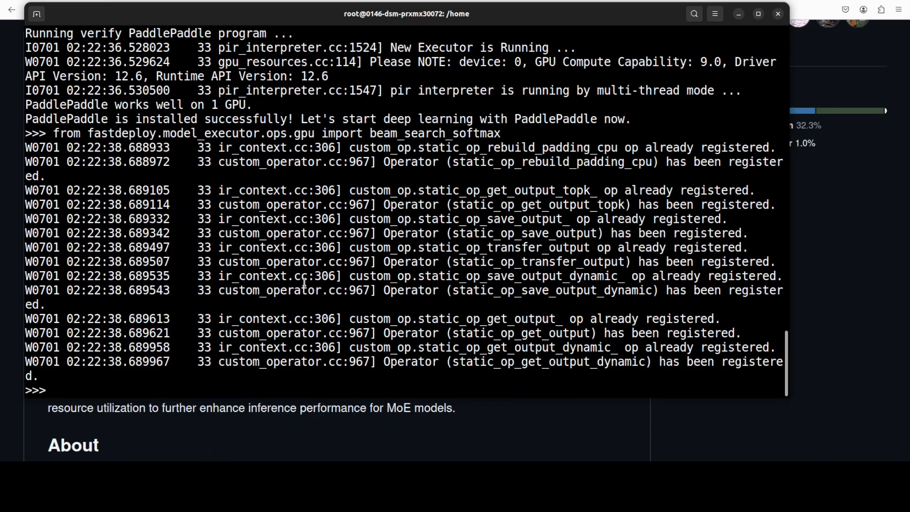
scroll("down", 3)
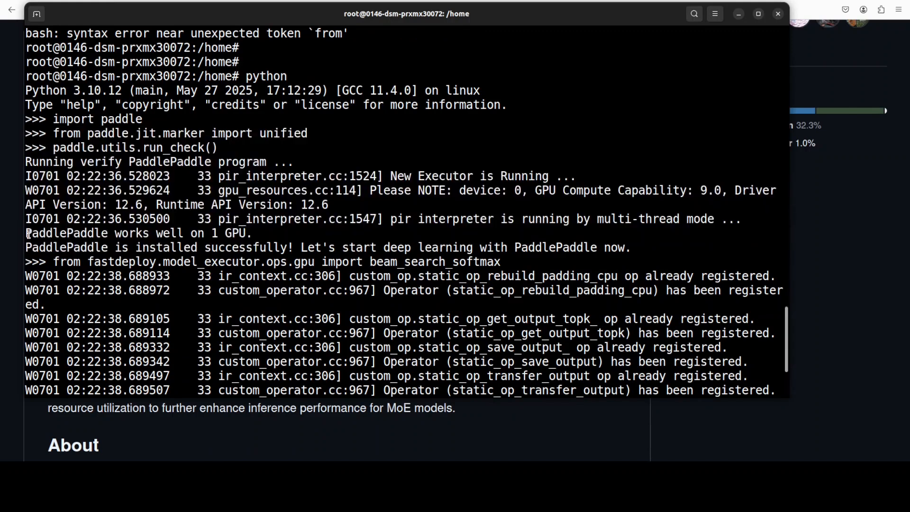
triple_click(140, 233)
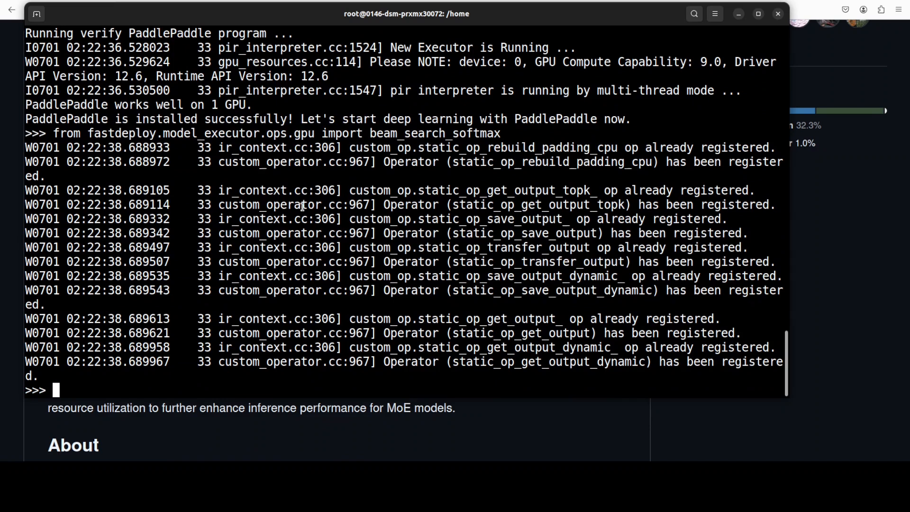
type("exi")
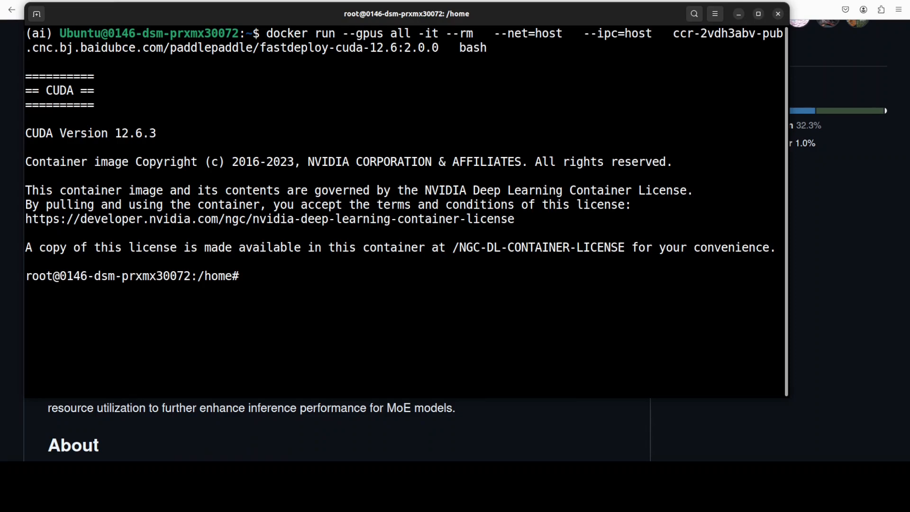
Paste the fastdeploy.entrypoints.openai.api_server command for ERNIE-4.5-0.3B-Paddle on port 8180.
right_click(248, 276)
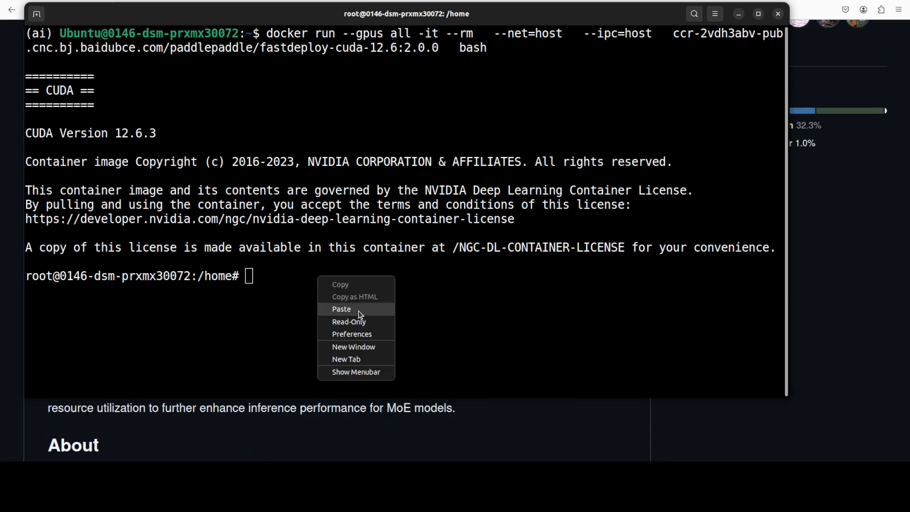
left_click(341, 308)
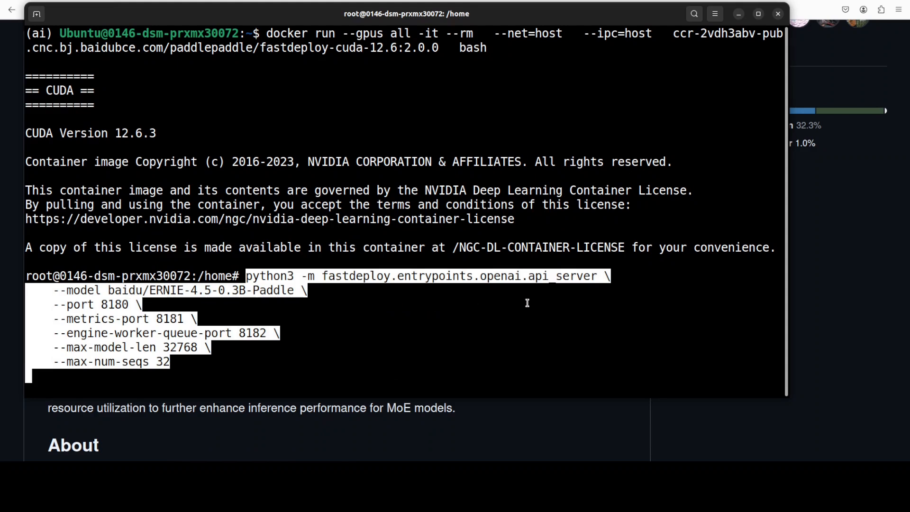
mouse_move(232, 304)
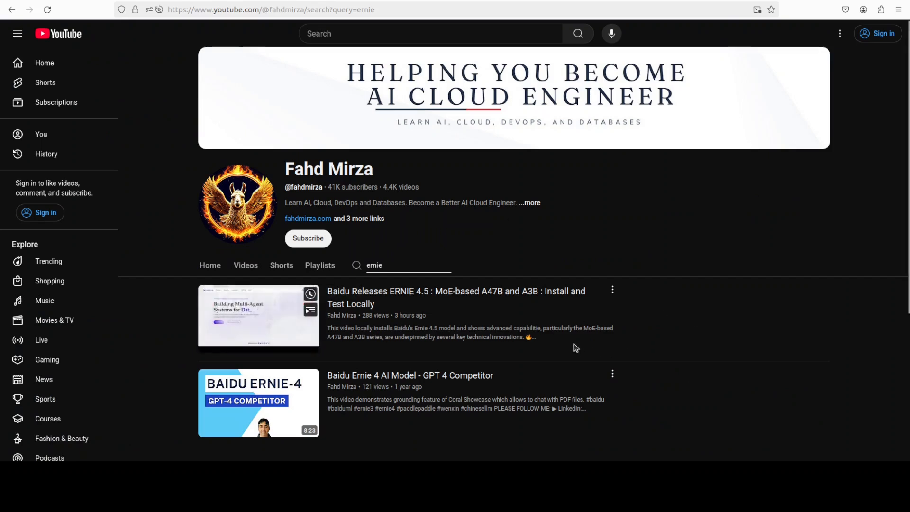
mouse_move(576, 328)
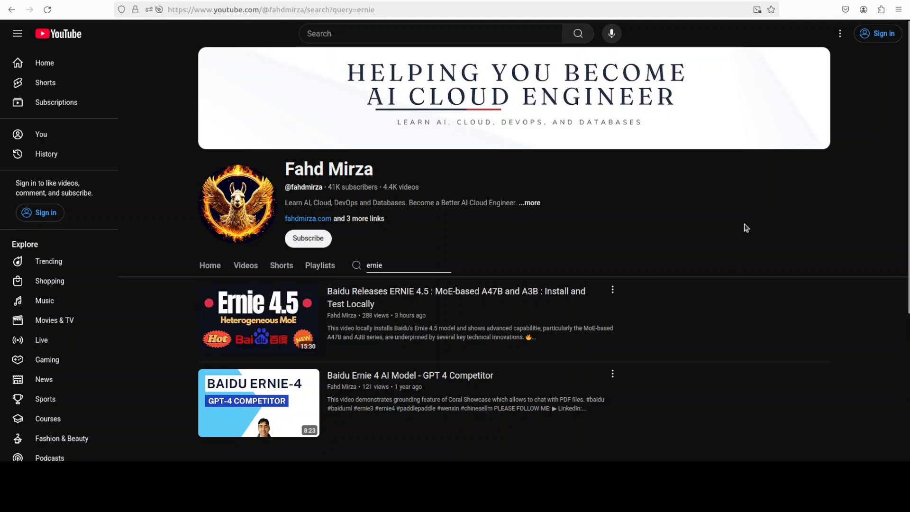
mouse_move(734, 229)
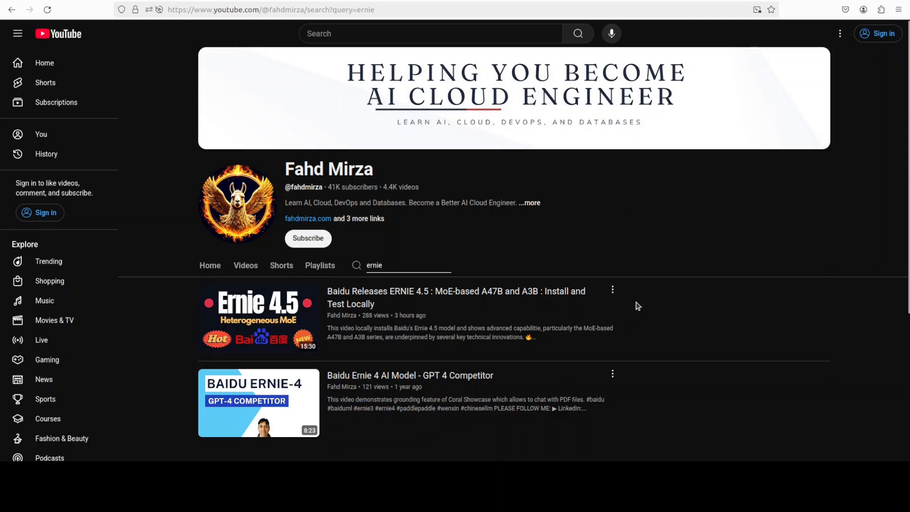
mouse_move(634, 306)
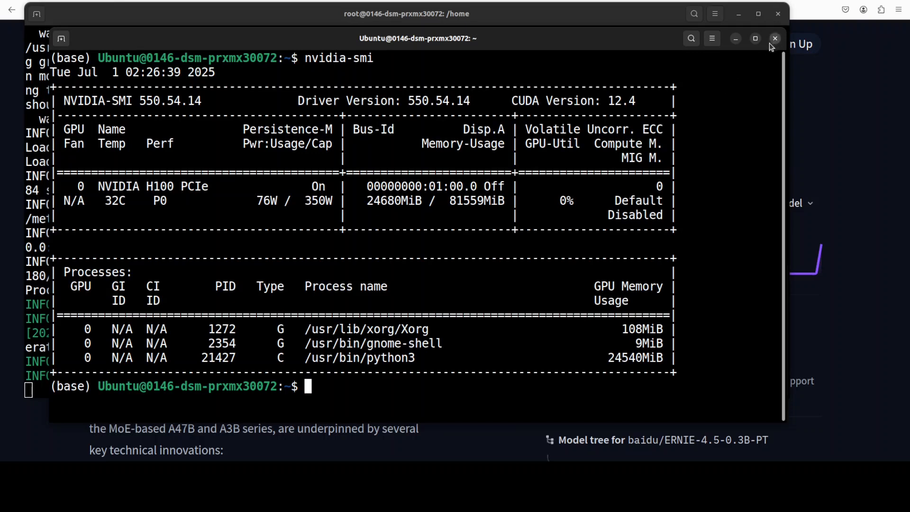
Close the second terminal window after reviewing the H100 nvidia-smi output.
left_click(774, 38)
type("curl -i http://0.0.0.0:8180/health")
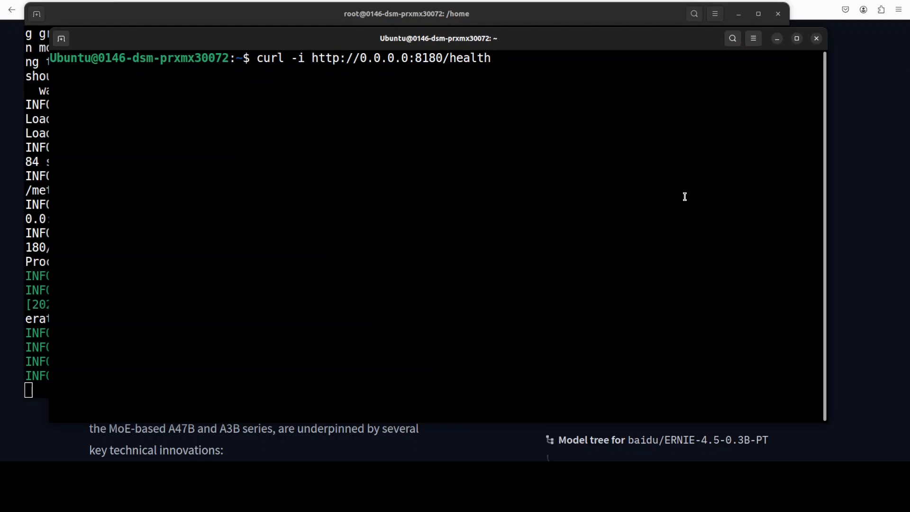
key("Return")
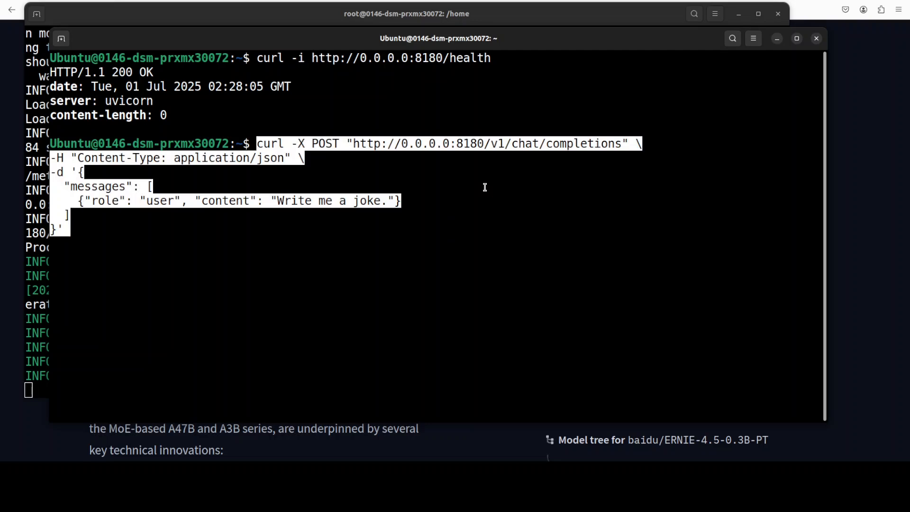
mouse_move(637, 206)
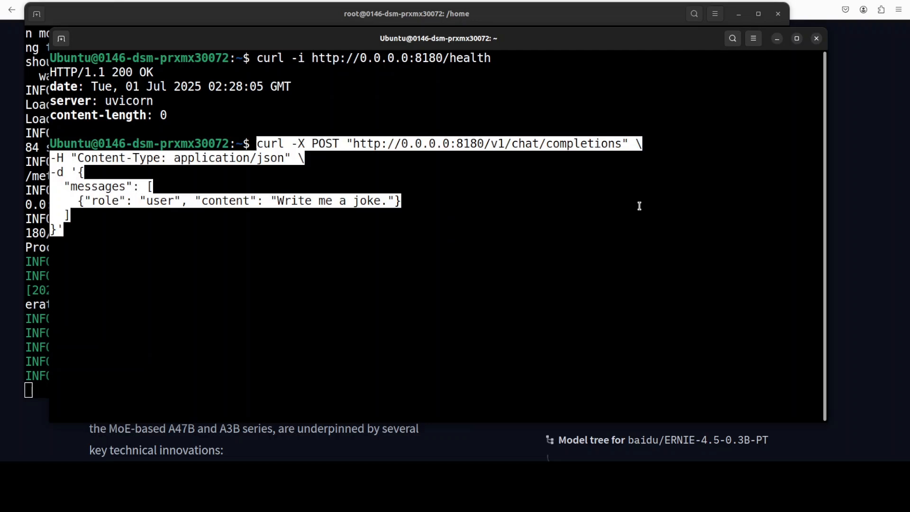
mouse_move(604, 164)
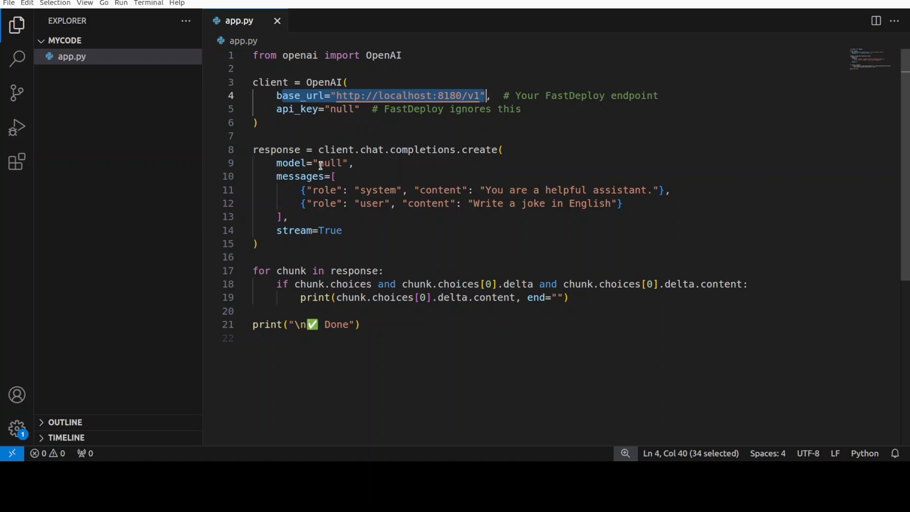
Highlight the null model value and the user joke prompt in app.py.
double_click(330, 163)
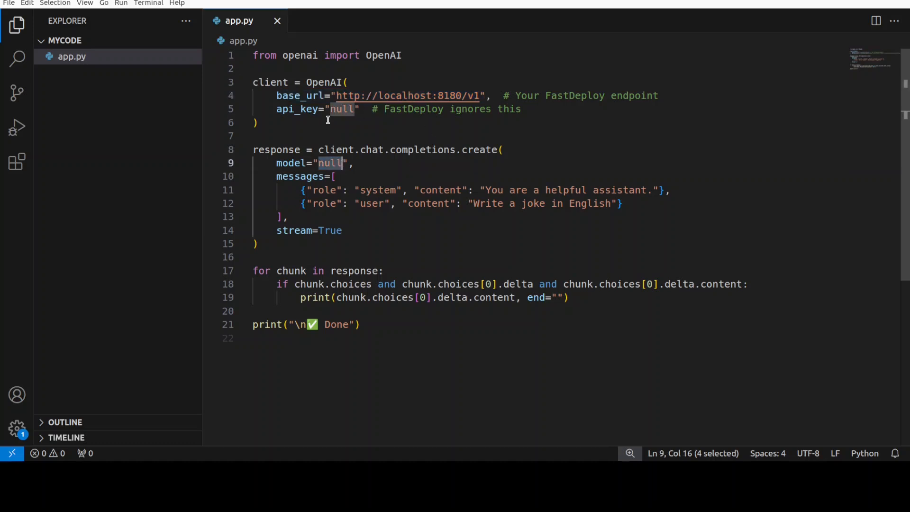
mouse_move(411, 133)
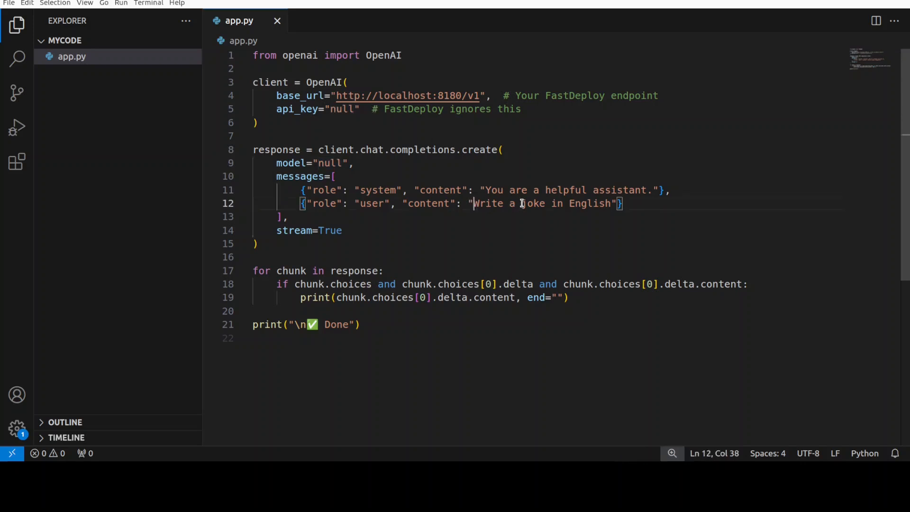
left_click_drag(474, 203, 613, 203)
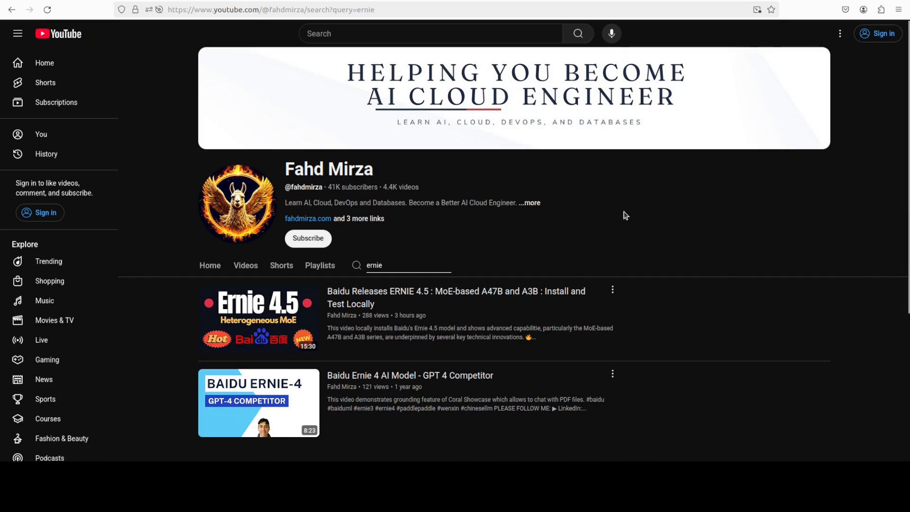
mouse_move(673, 216)
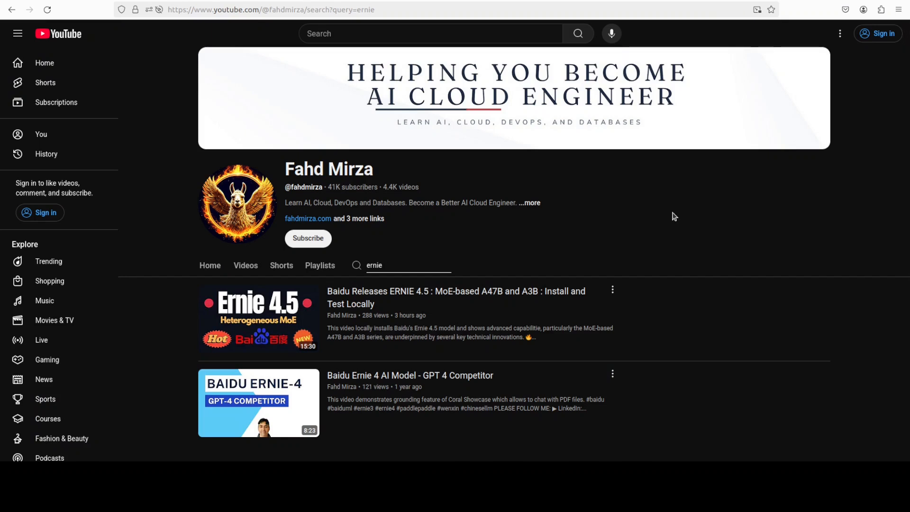